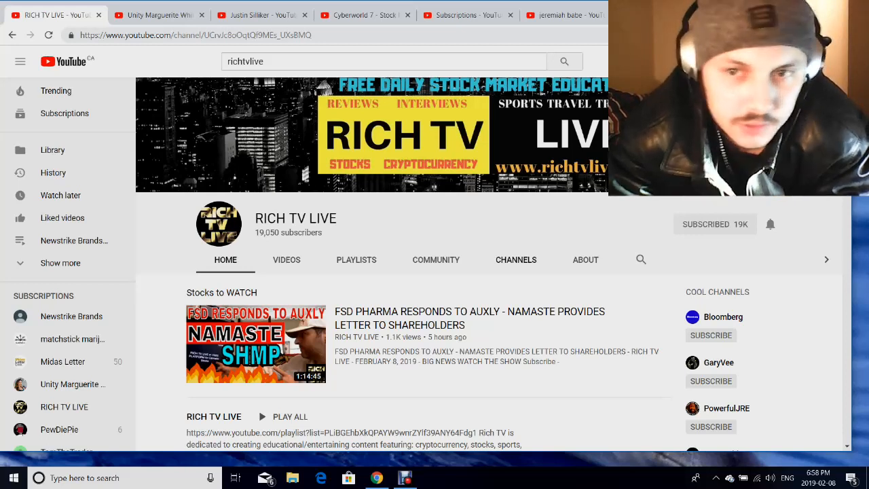
# Step: Scroll down the channel page to reach the uploads row of older videos
pyautogui.scroll(-3)
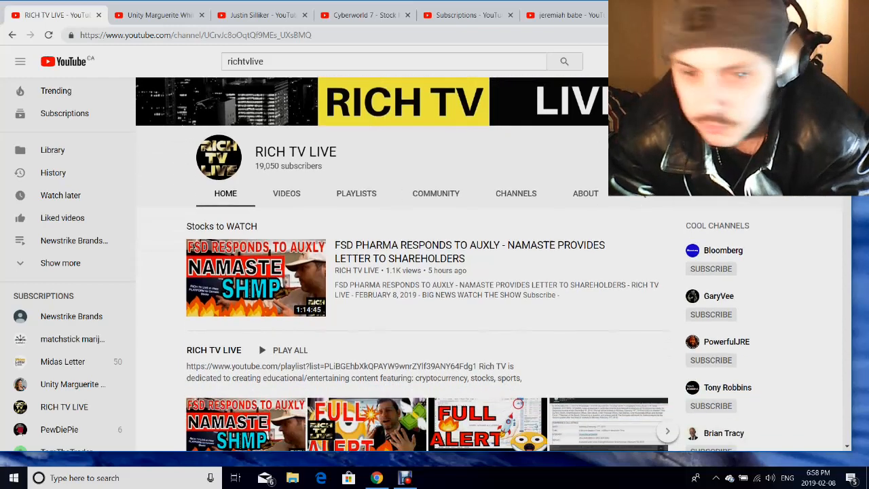
pyautogui.scroll(-3)
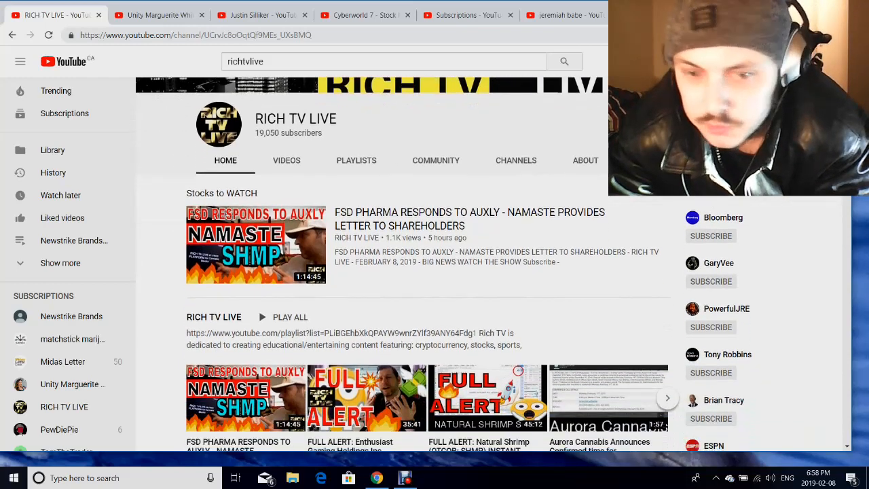
pyautogui.scroll(-3)
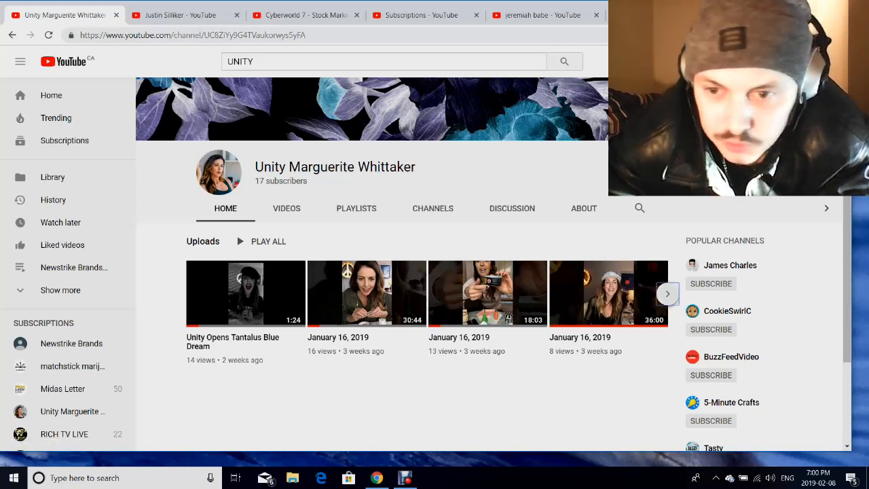
# Step: Page the Uploads carousel to older videos and back, then close Unity Marguerite Whittaker's tab
pyautogui.click(667, 293)
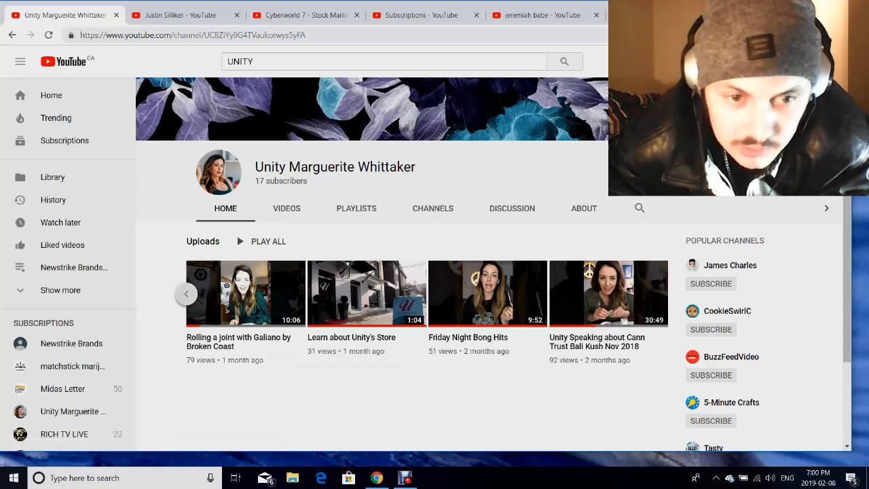
pyautogui.click(668, 294)
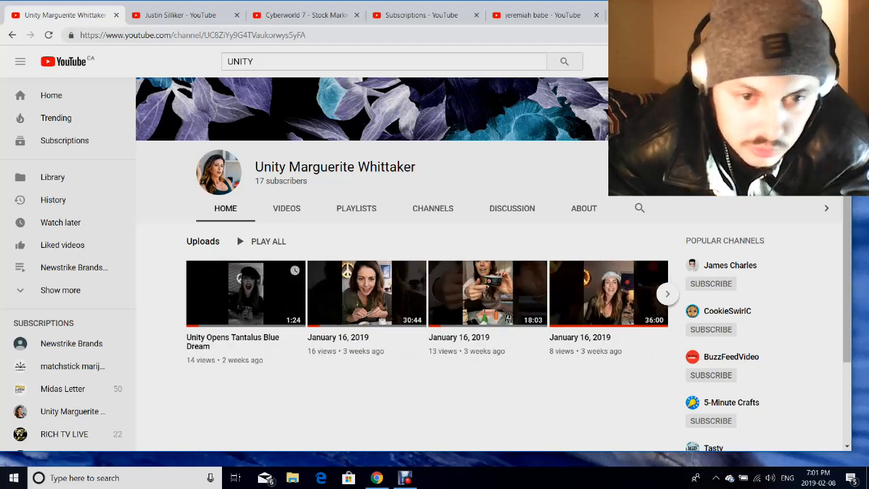
pyautogui.click(245, 294)
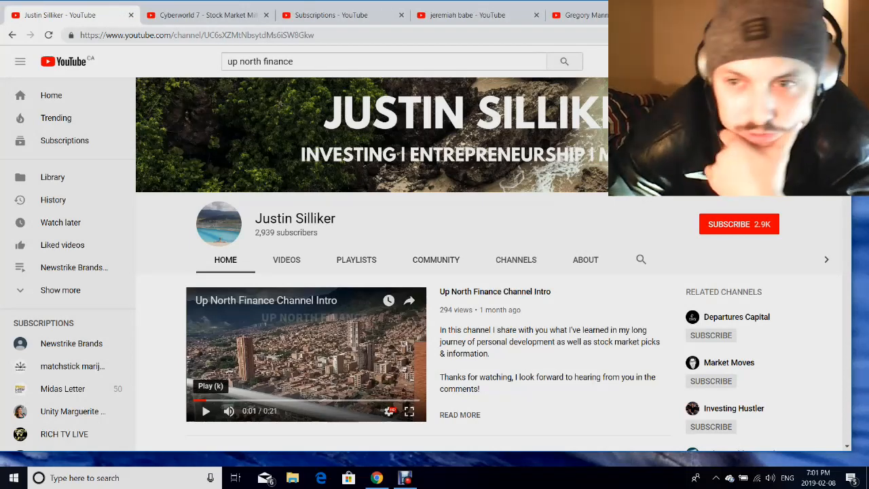
pyautogui.scroll(-3)
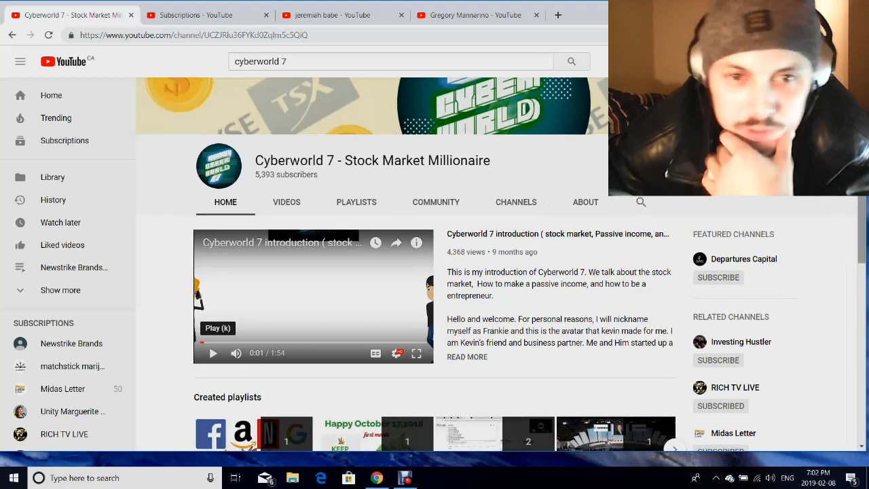
# Step: Scroll down the Cyberworld 7 channel page before moving to the Messenger tab
pyautogui.scroll(-3)
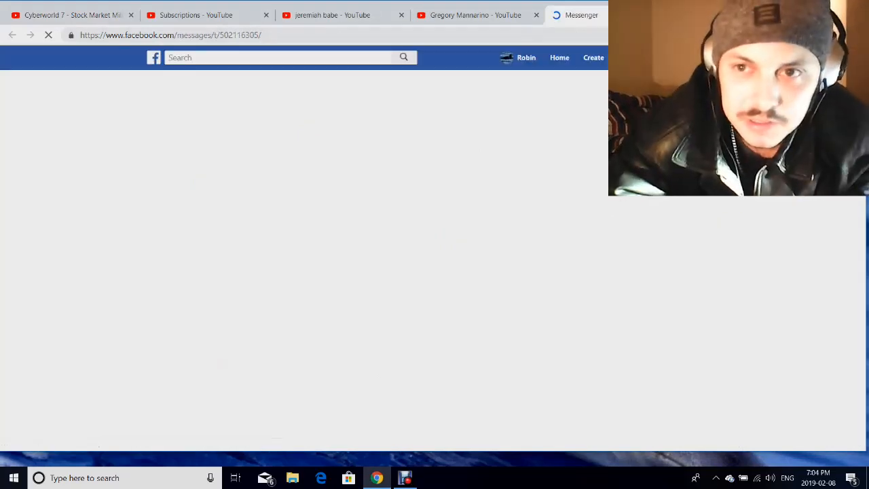
pyautogui.click(68, 15)
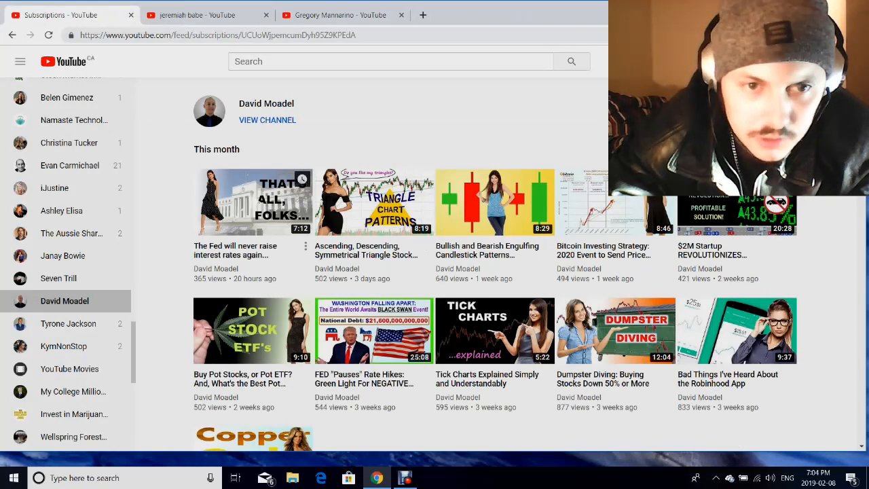
pyautogui.moveTo(495, 331)
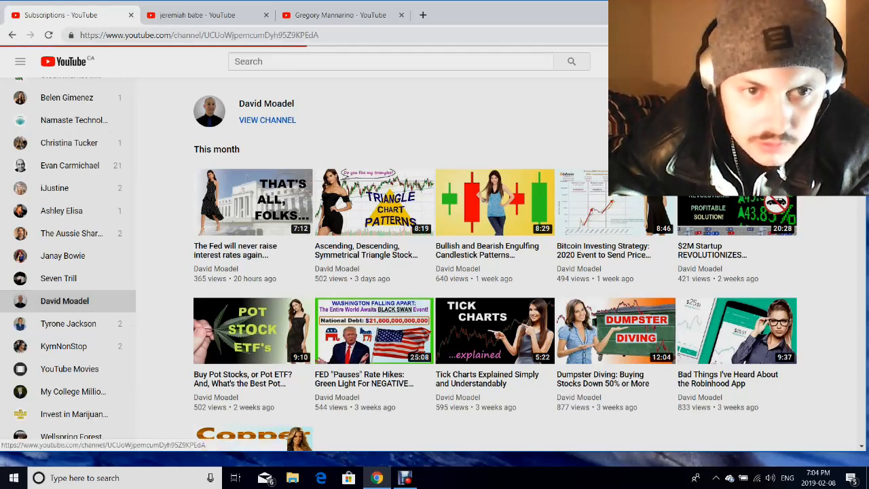
# Step: View David Moadel's About description and stats, then browse his full Videos grid
pyautogui.click(266, 120)
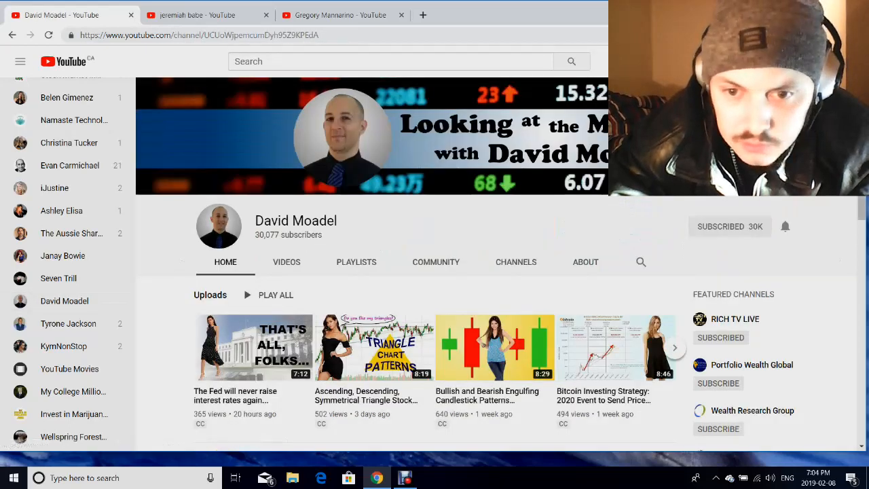
pyautogui.click(586, 261)
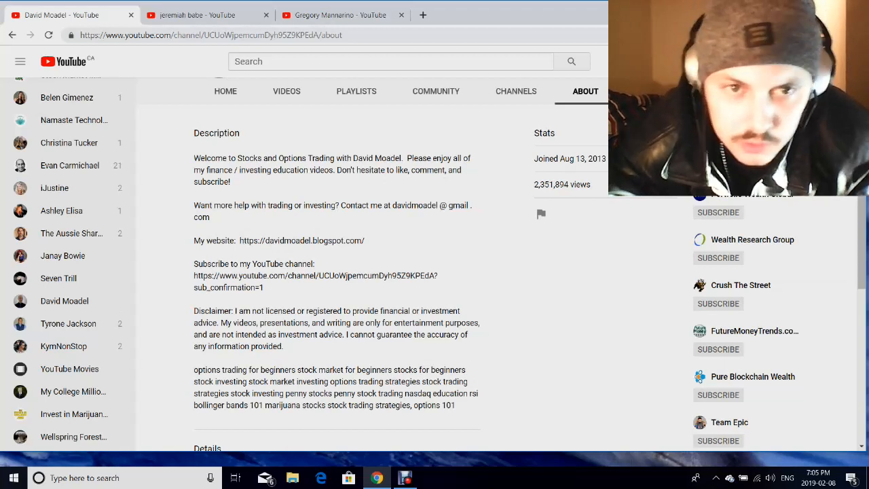
pyautogui.click(286, 91)
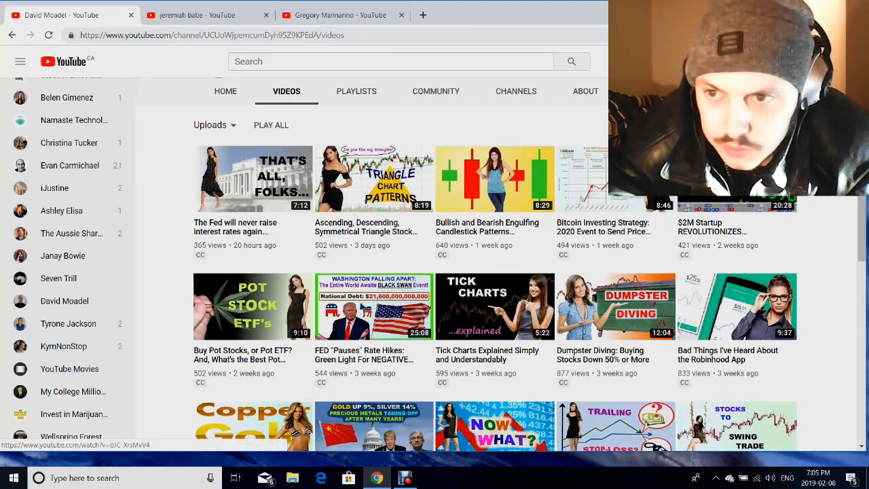
pyautogui.scroll(-3)
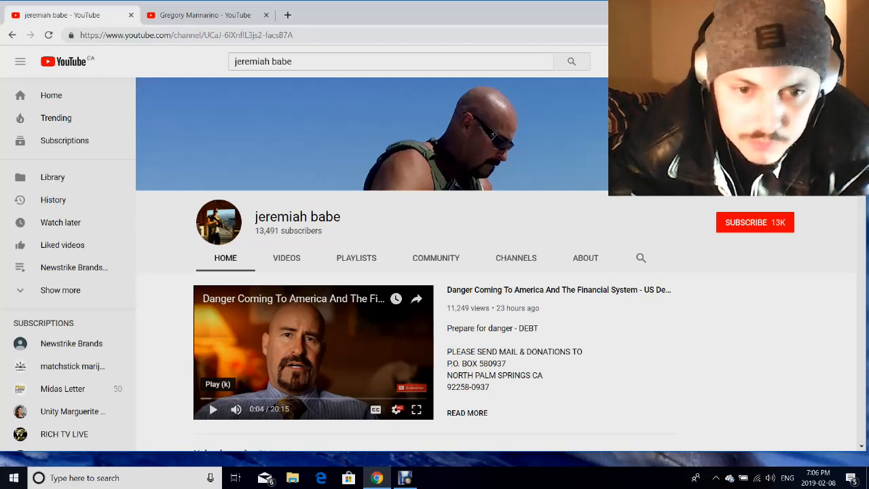
# Step: Scroll down jeremiah babe's channel home past the featured video to his Uploads section
pyautogui.scroll(-3)
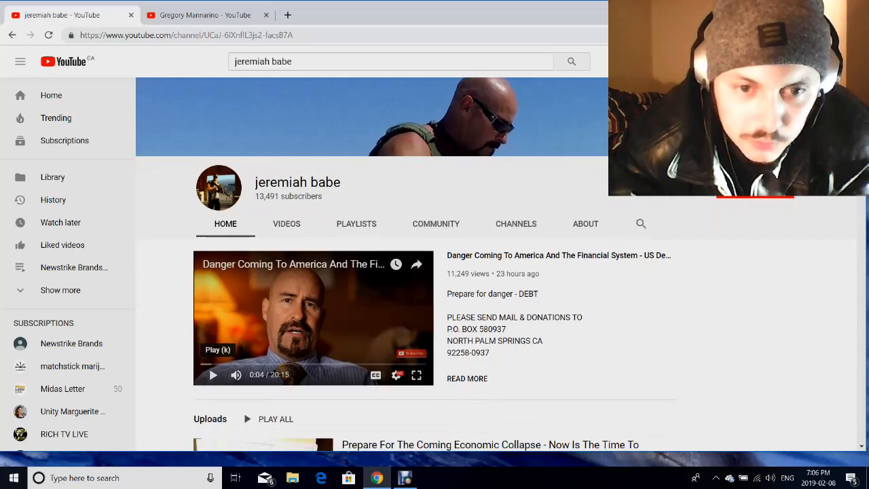
pyautogui.scroll(-3)
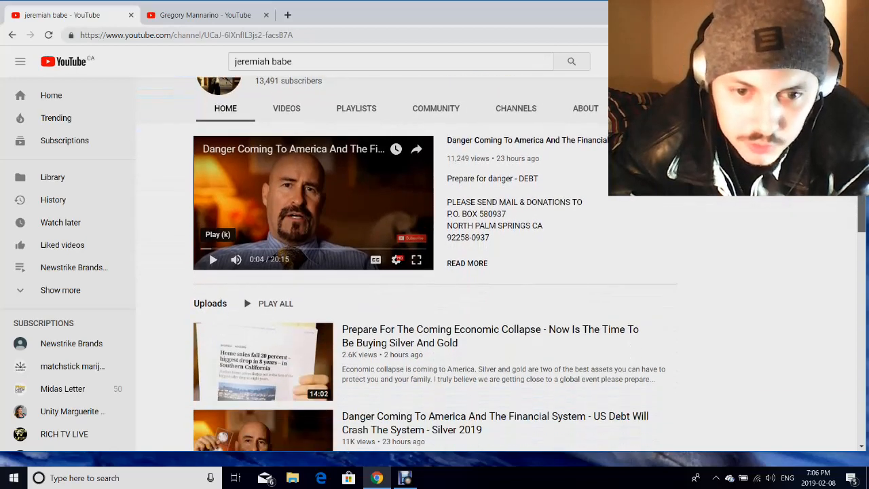
pyautogui.scroll(-3)
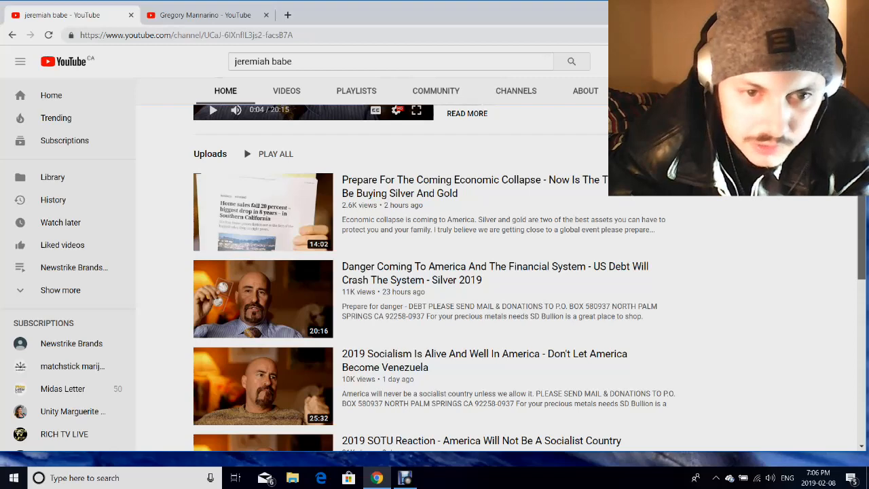
pyautogui.scroll(-3)
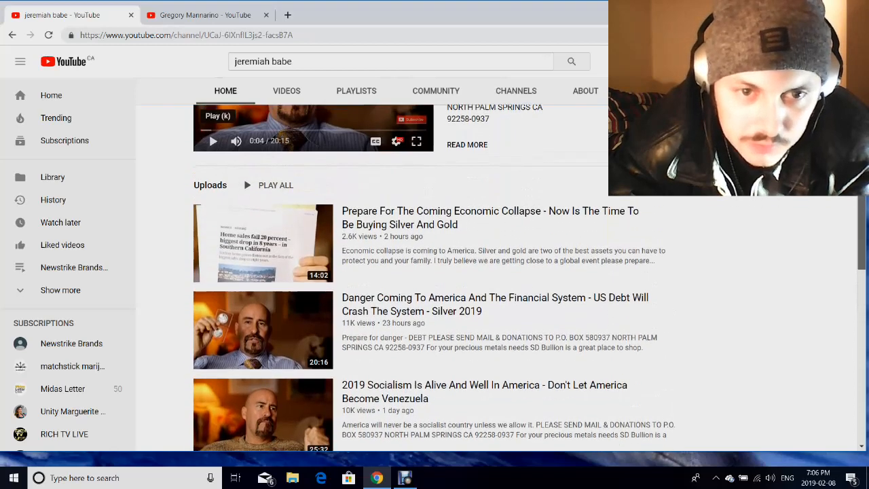
pyautogui.scroll(-3)
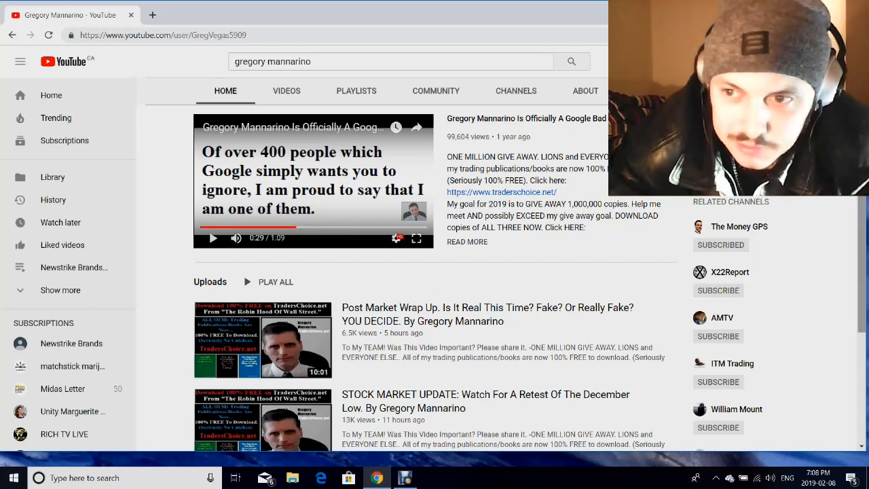
pyautogui.scroll(-3)
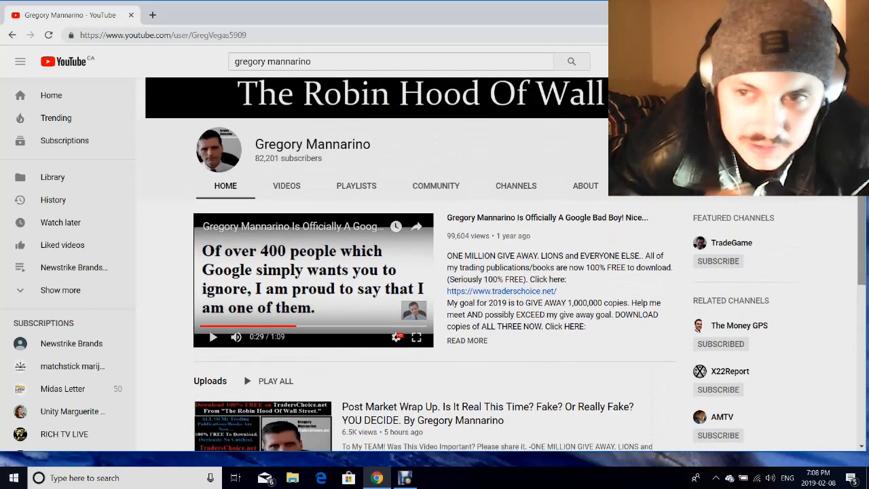